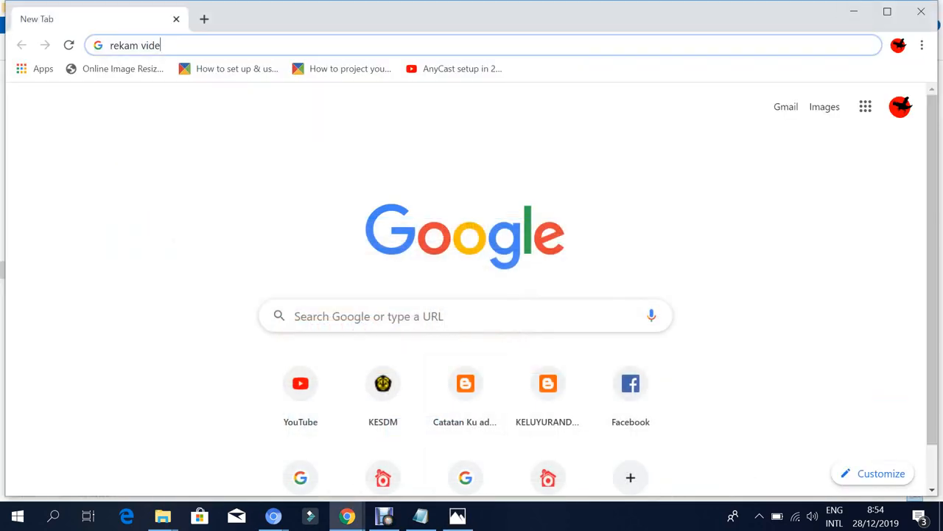
pyautogui.moveTo(163, 516)
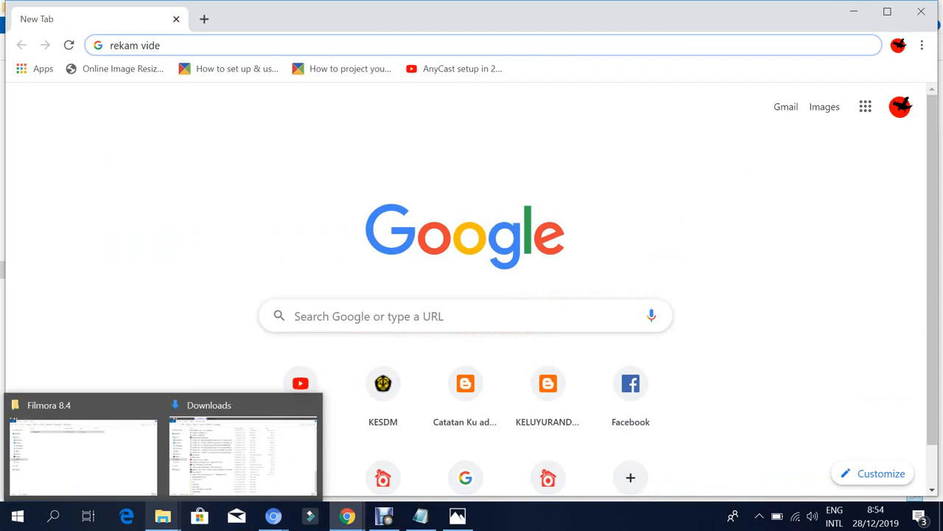
# Browse to the YI (D:) card's DCIM\690MEDIA folder, which holds only the USBCD file
pyautogui.click(243, 450)
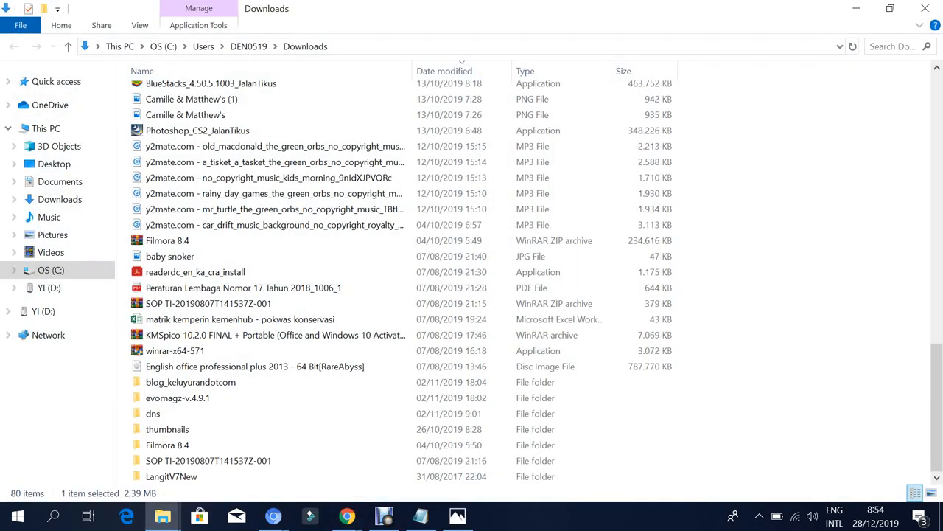
pyautogui.click(47, 310)
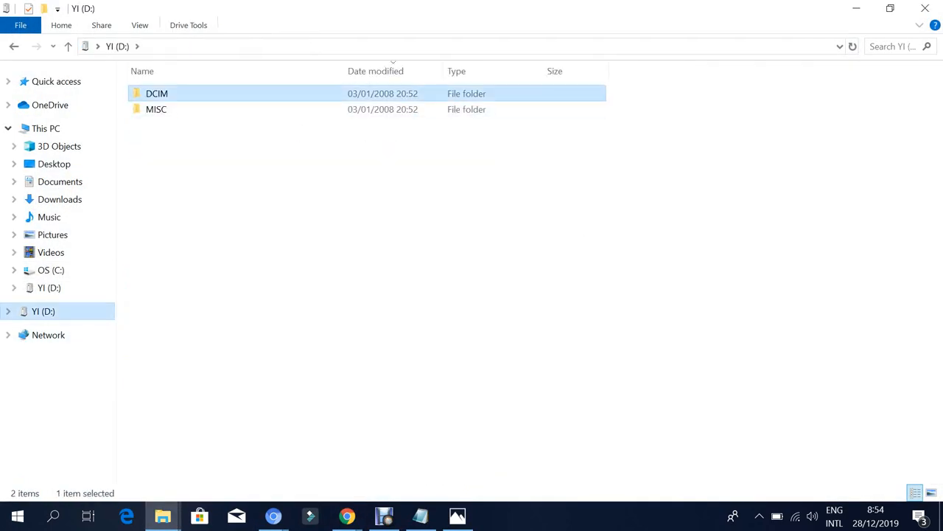
pyautogui.doubleClick(156, 93)
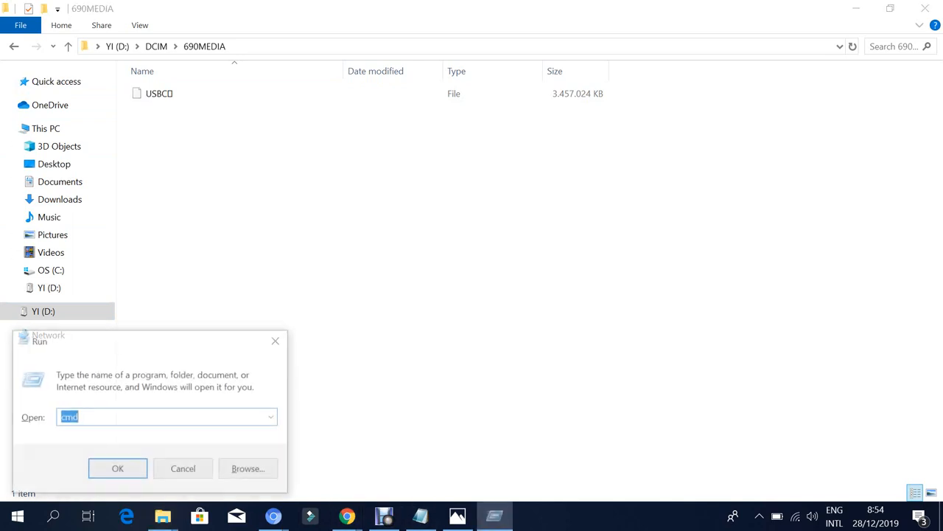
# Run chkdsk d:/f from C:\Users, answering Y so lost chains are converted into 83 files
pyautogui.click(118, 469)
pyautogui.write('c:')
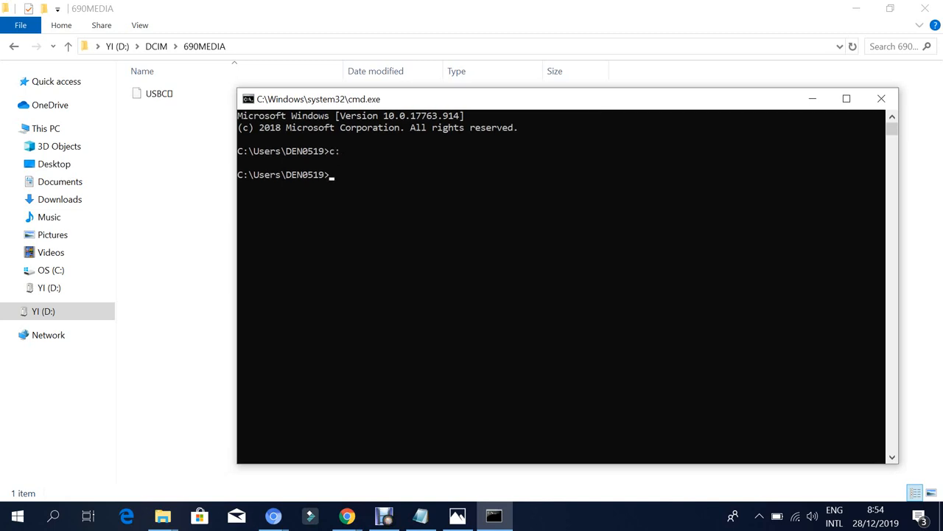
pyautogui.write('cd..')
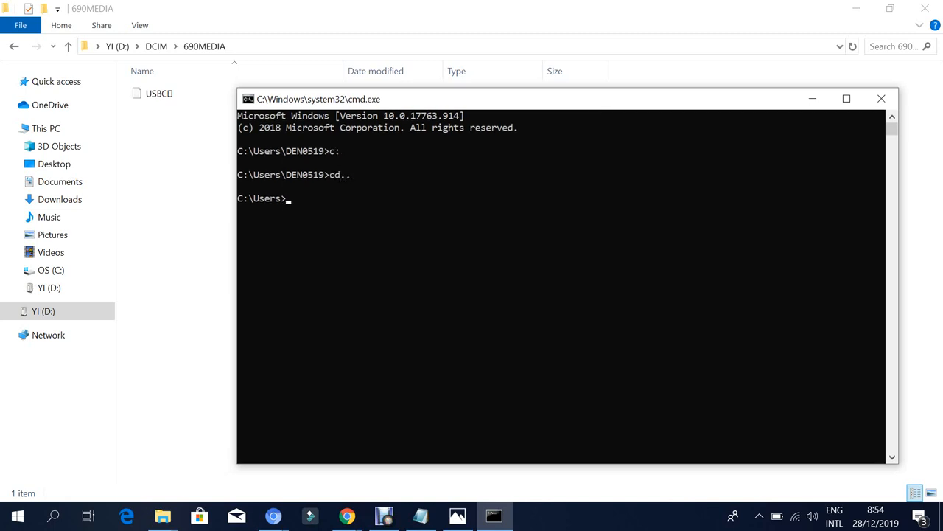
pyautogui.write('chkdsk k:/f')
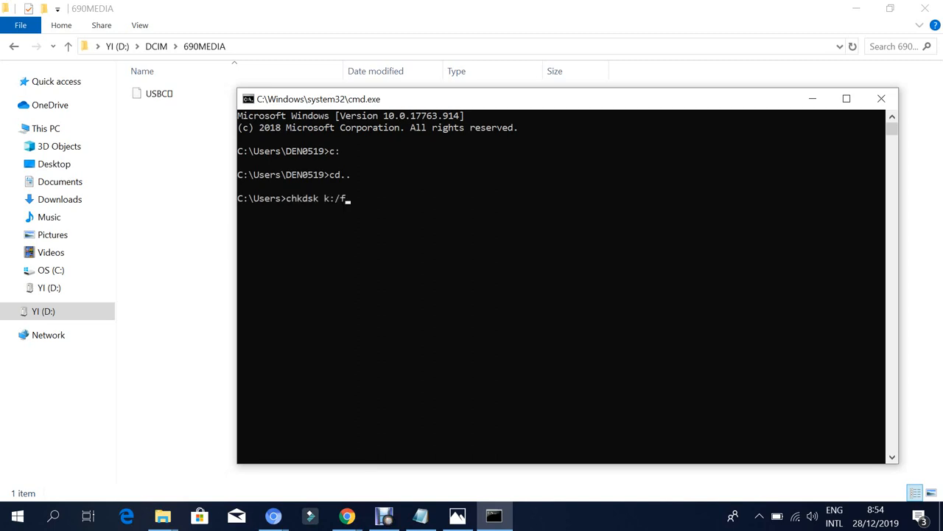
pyautogui.press('Backspace')
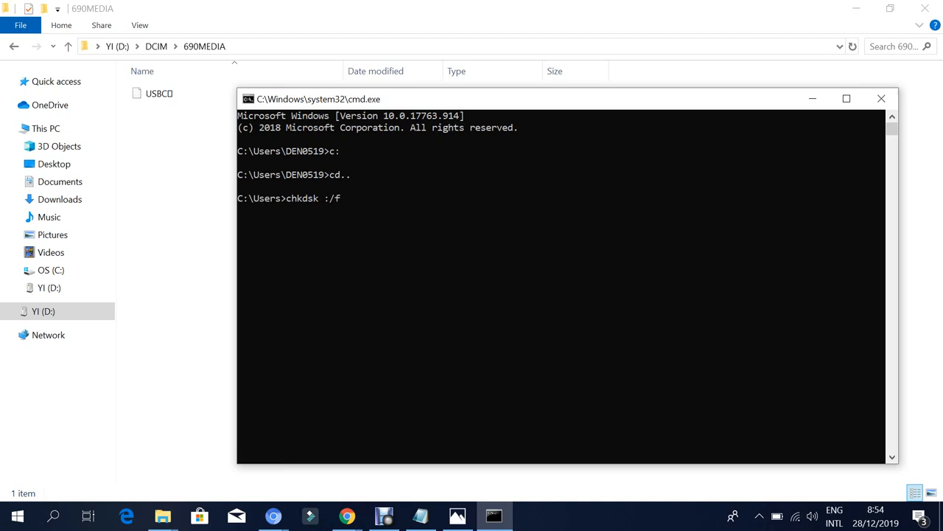
pyautogui.write('d:')
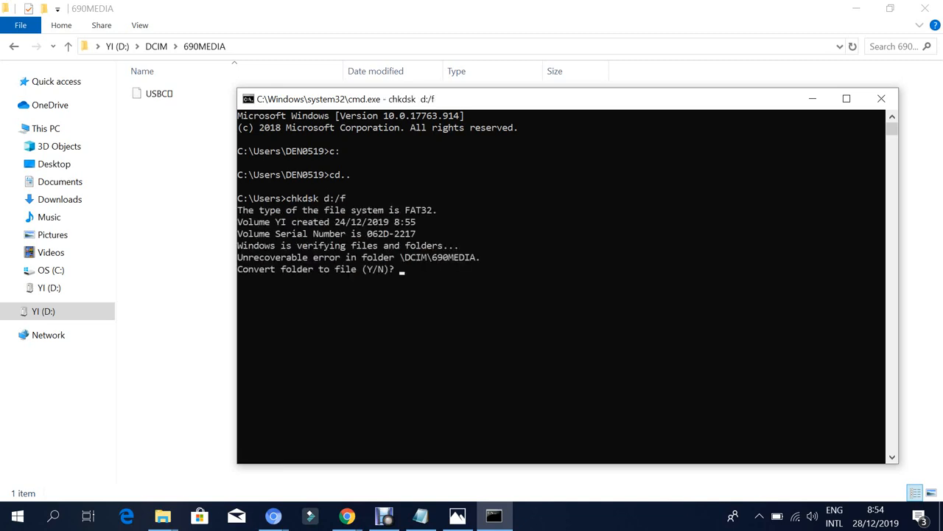
pyautogui.write('y')
pyautogui.write('rekam vide')
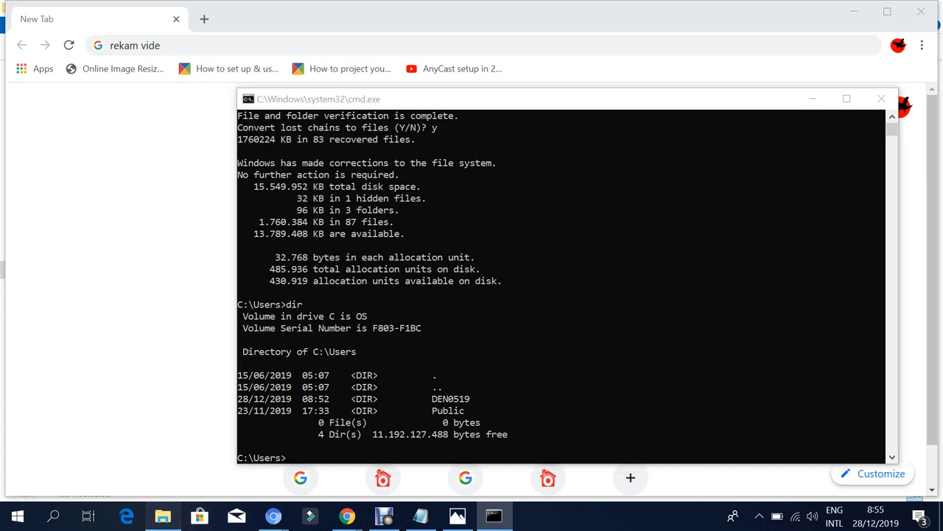
# Inspect the card's DCIM and MISC folders, where 690MEDIA now shows as a 32 KB file
pyautogui.click(162, 516)
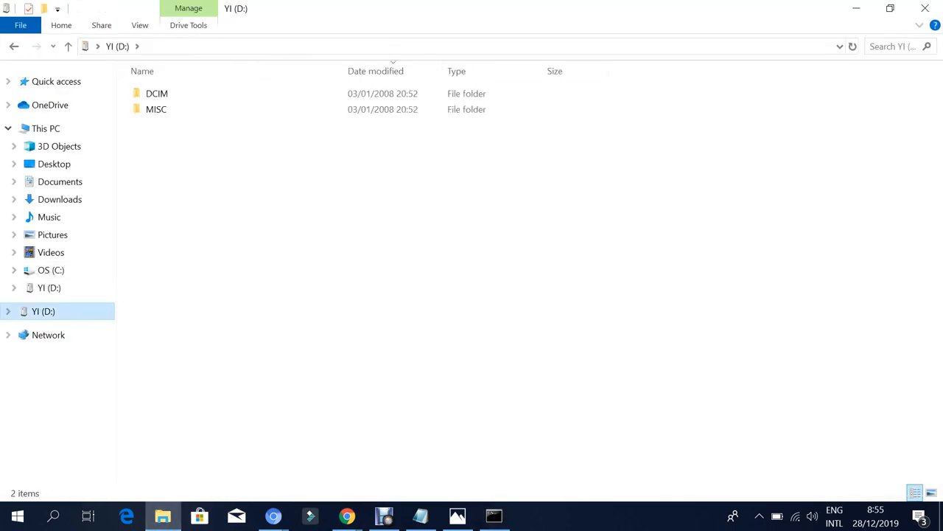
pyautogui.doubleClick(157, 93)
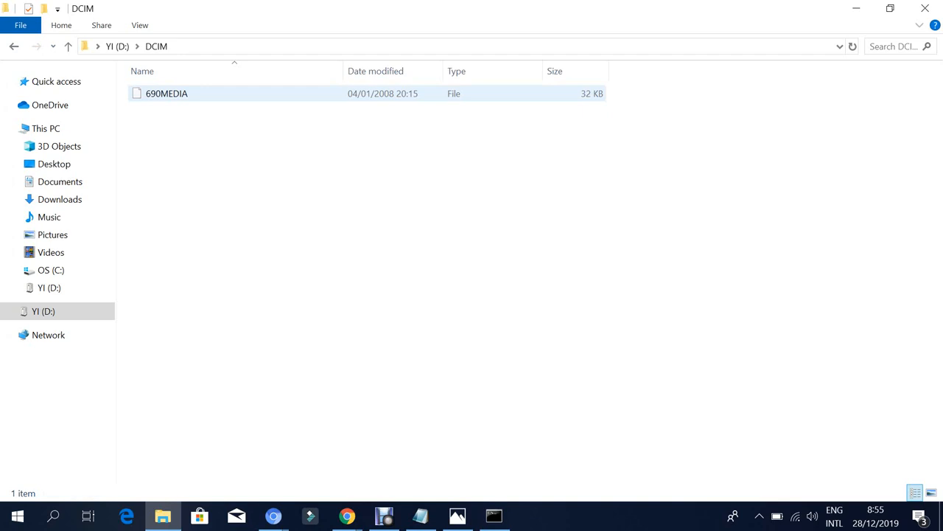
pyautogui.click(167, 94)
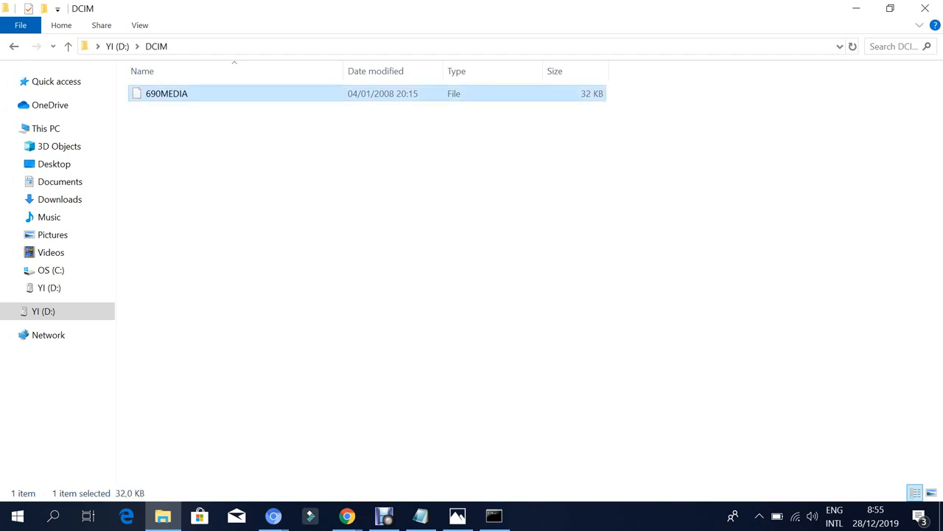
pyautogui.moveTo(14, 45)
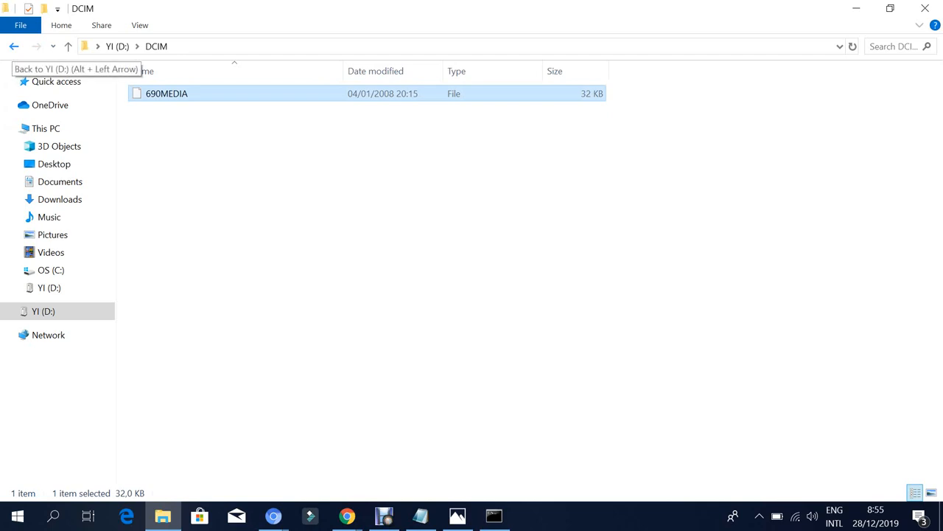
pyautogui.click(13, 46)
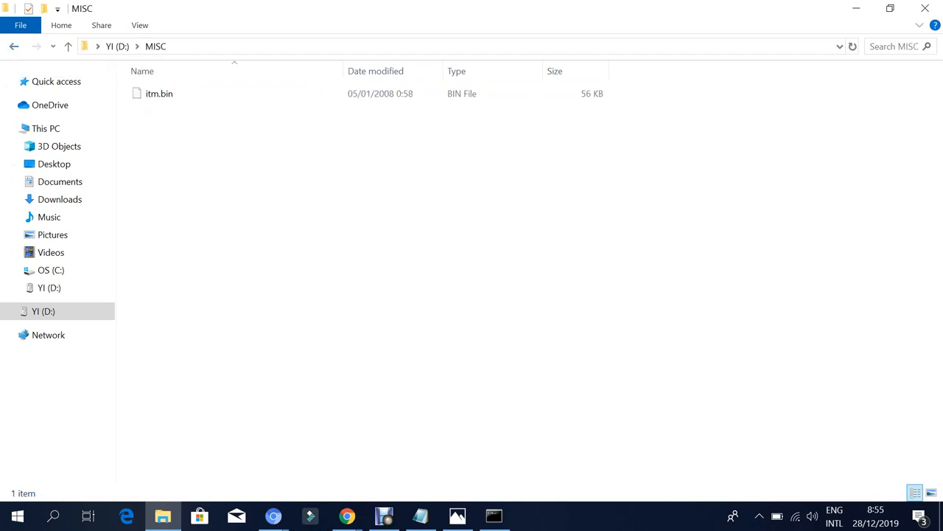
pyautogui.click(68, 45)
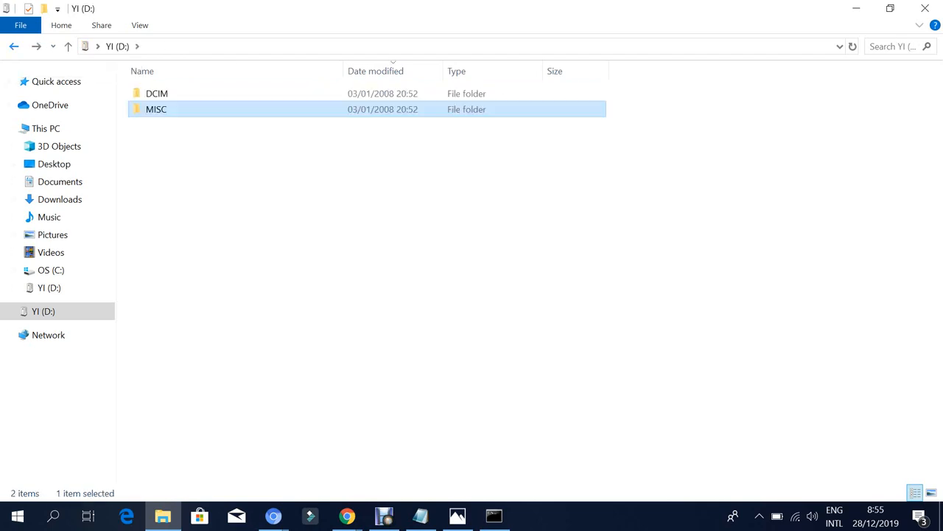
pyautogui.doubleClick(156, 93)
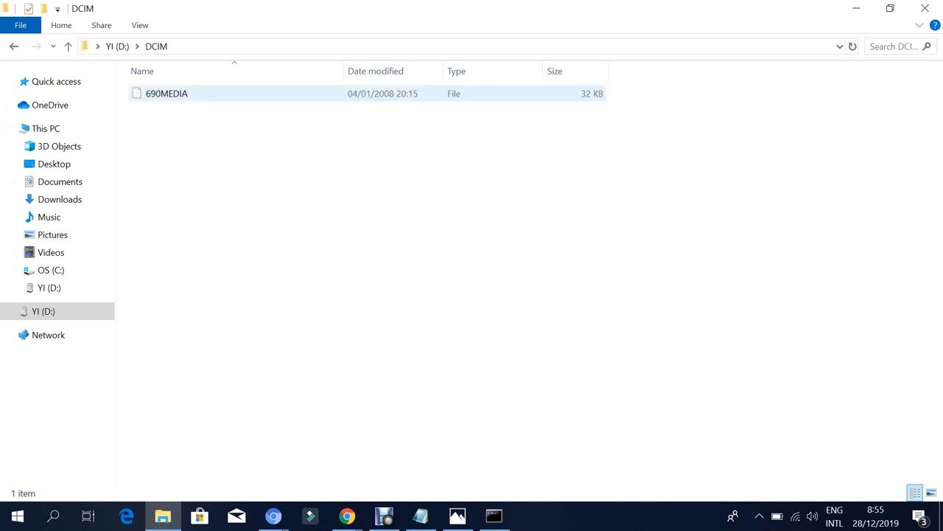
pyautogui.moveTo(167, 94)
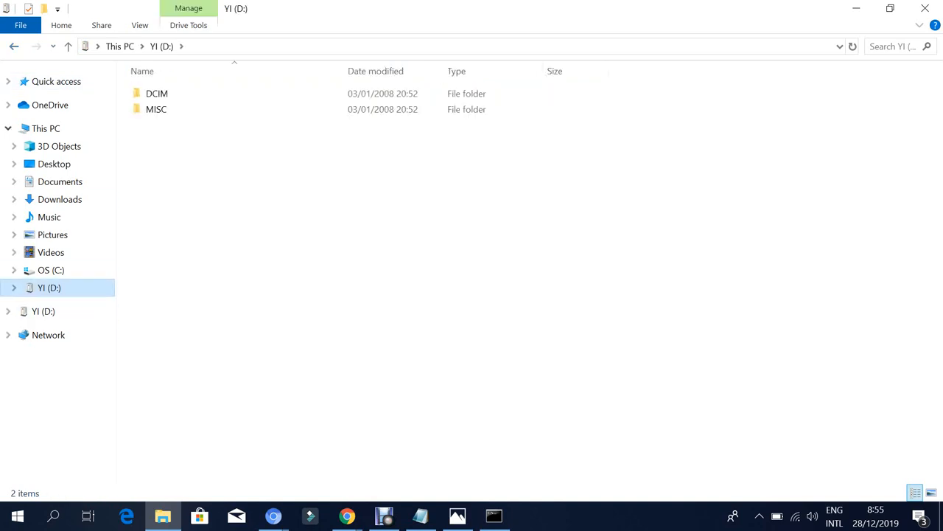
pyautogui.click(156, 93)
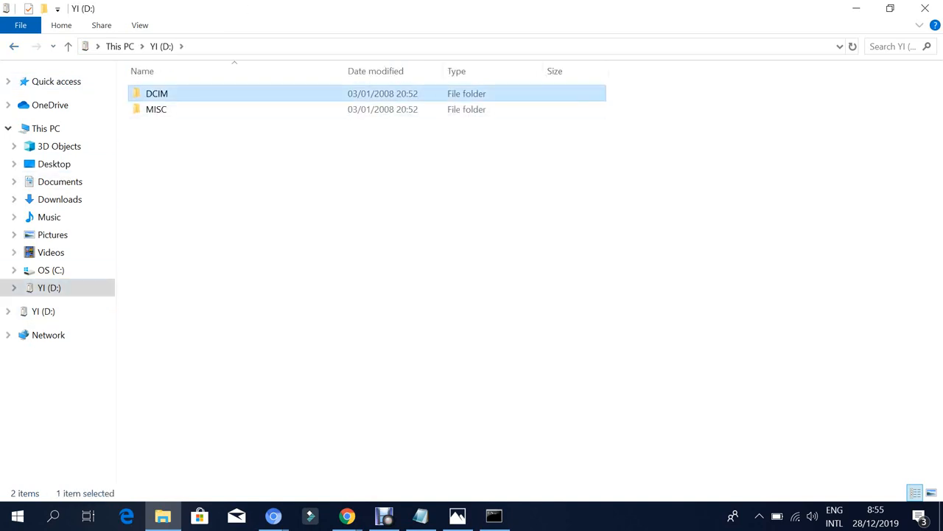
pyautogui.doubleClick(156, 93)
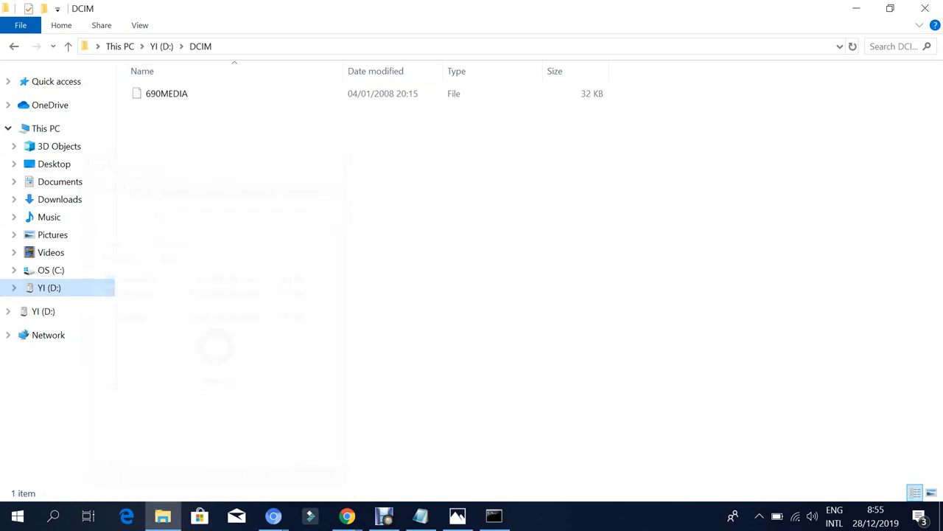
pyautogui.moveTo(347, 515)
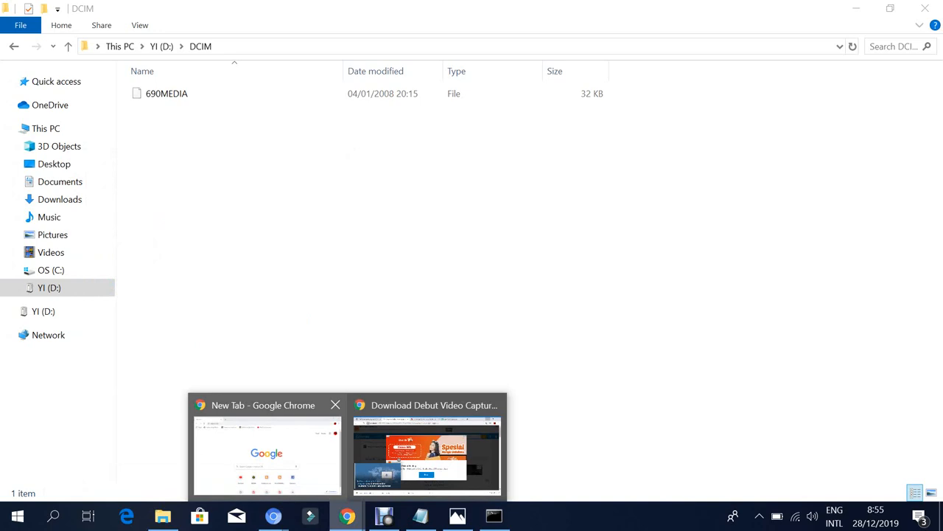
# Search the blog for 'virus' and highlight the attrib -s -h command in the hidden-folder post
pyautogui.click(426, 454)
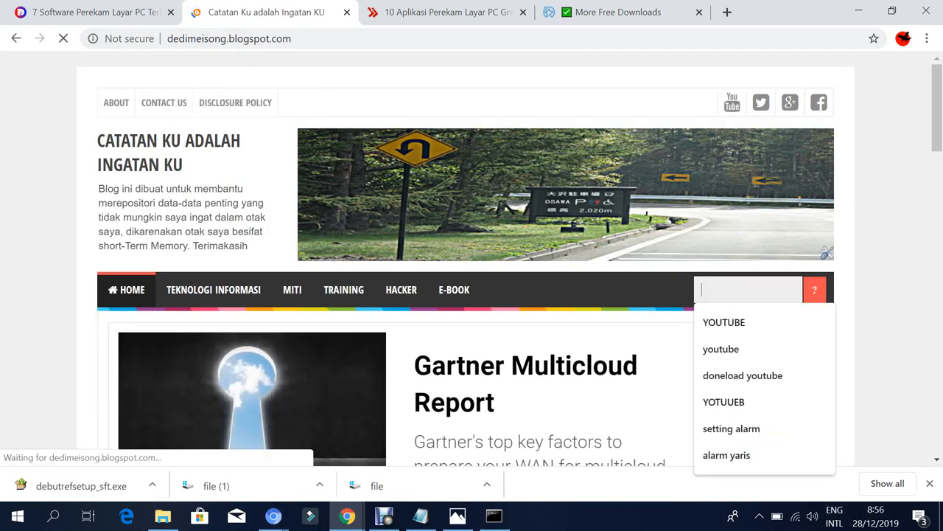
pyautogui.write('v')
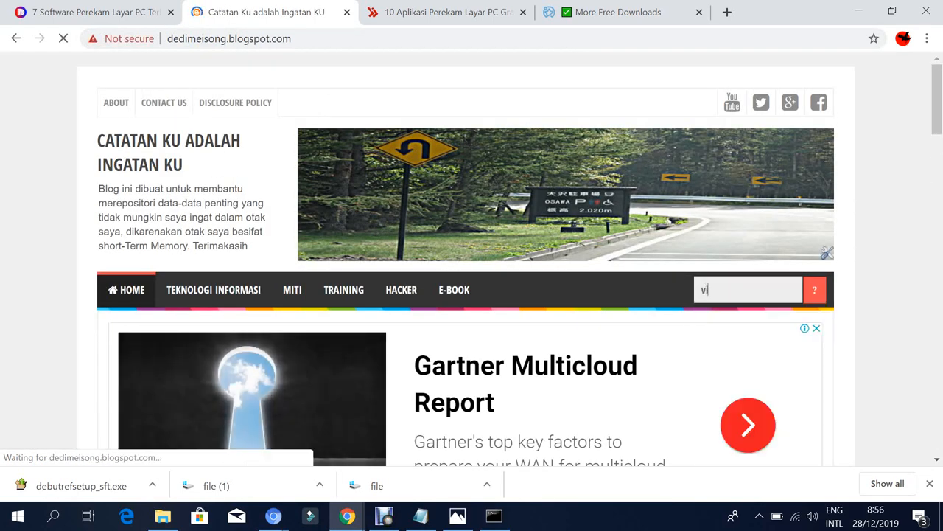
pyautogui.write('irus')
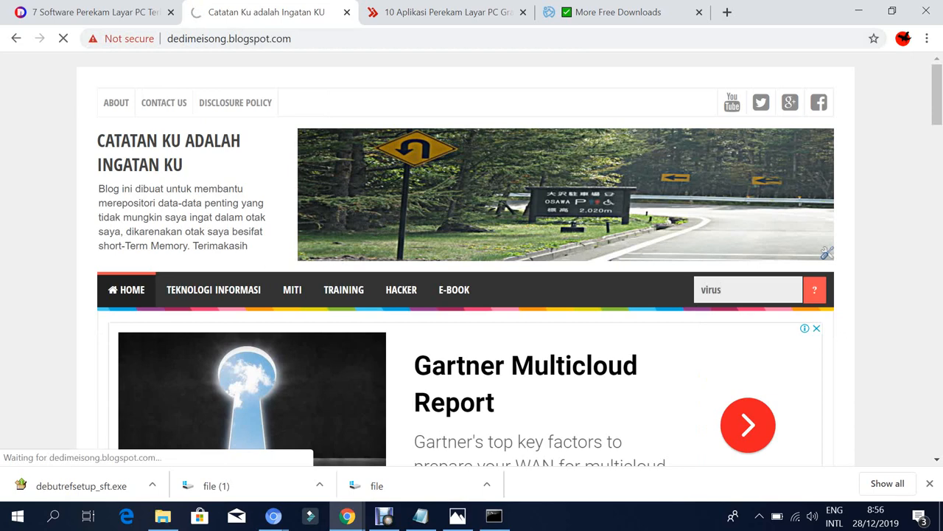
pyautogui.click(813, 289)
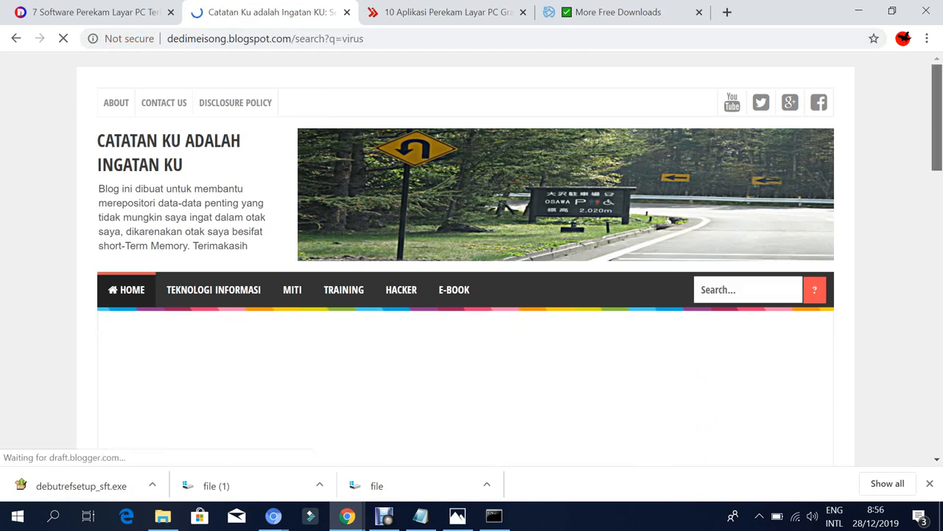
pyautogui.scroll(-3)
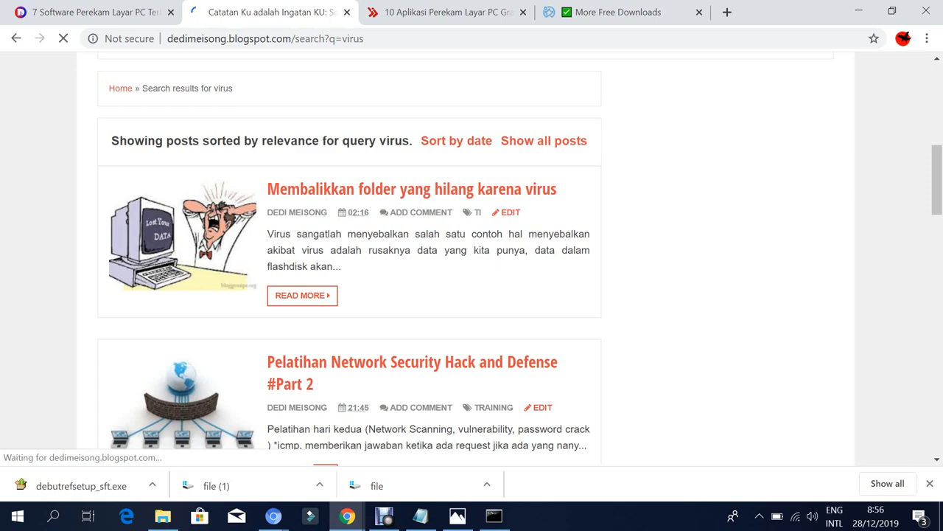
pyautogui.click(411, 189)
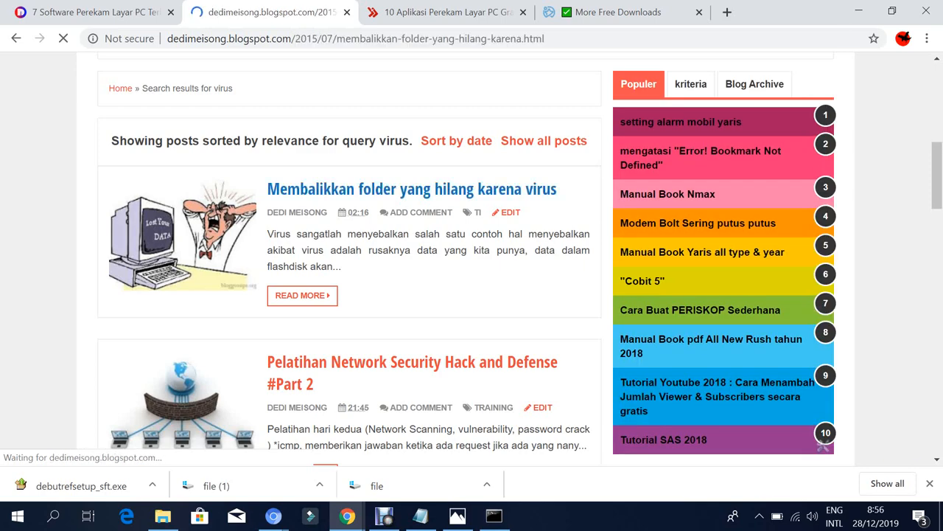
pyautogui.click(411, 189)
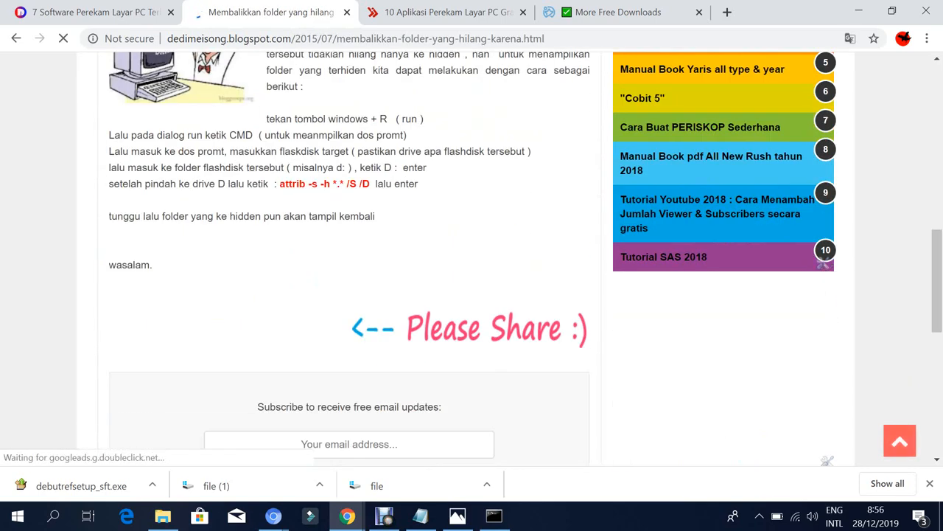
pyautogui.doubleClick(324, 182)
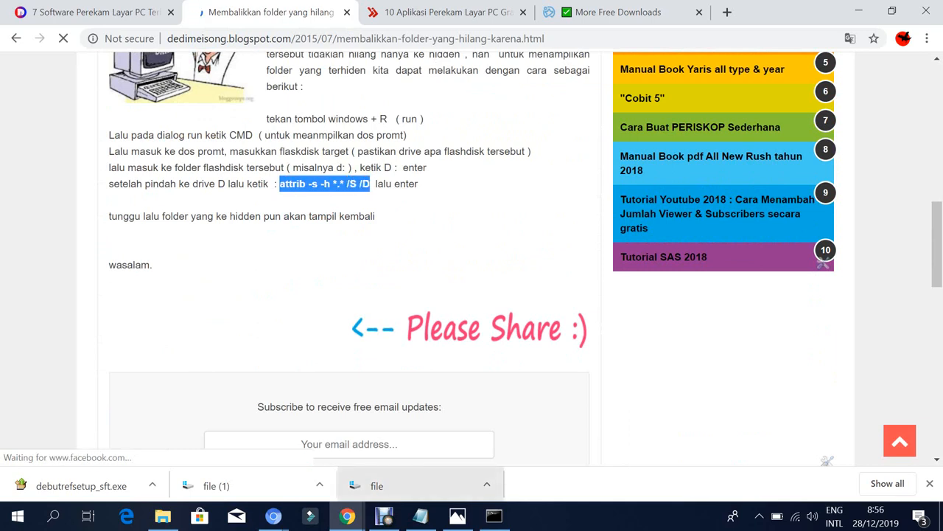
# Run attrib -s -h *.* /S /D on D: so DCIM, MISC and FOUND.000 are unhidden
pyautogui.click(492, 516)
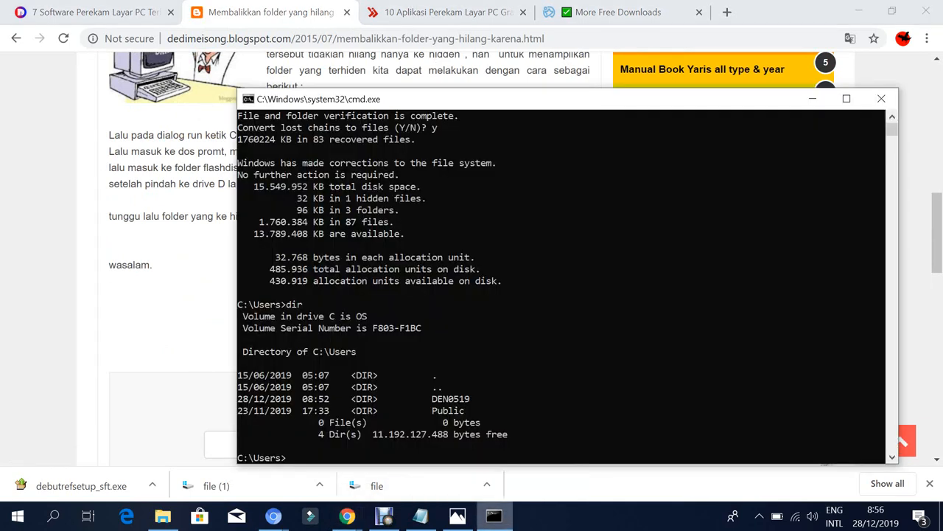
pyautogui.write('attrib -s -h *.* /S /D')
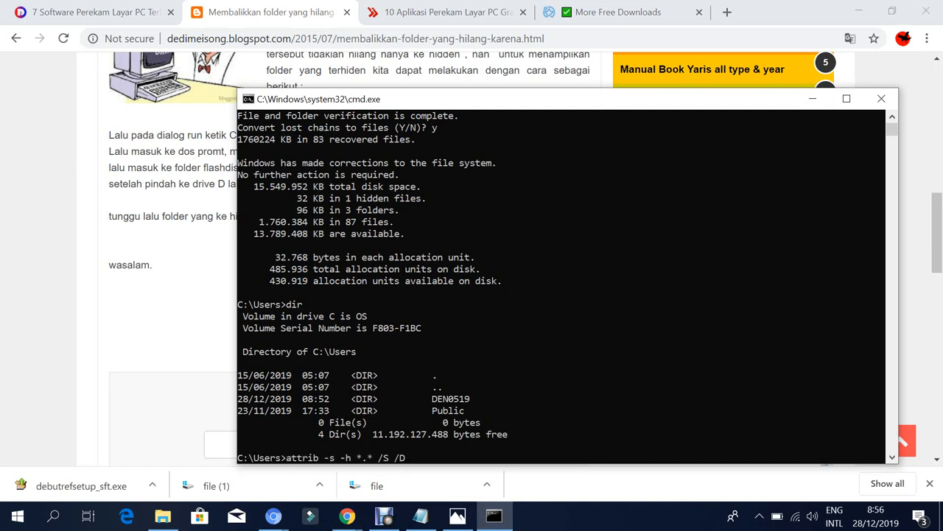
pyautogui.press('backspace')
pyautogui.write('d:')
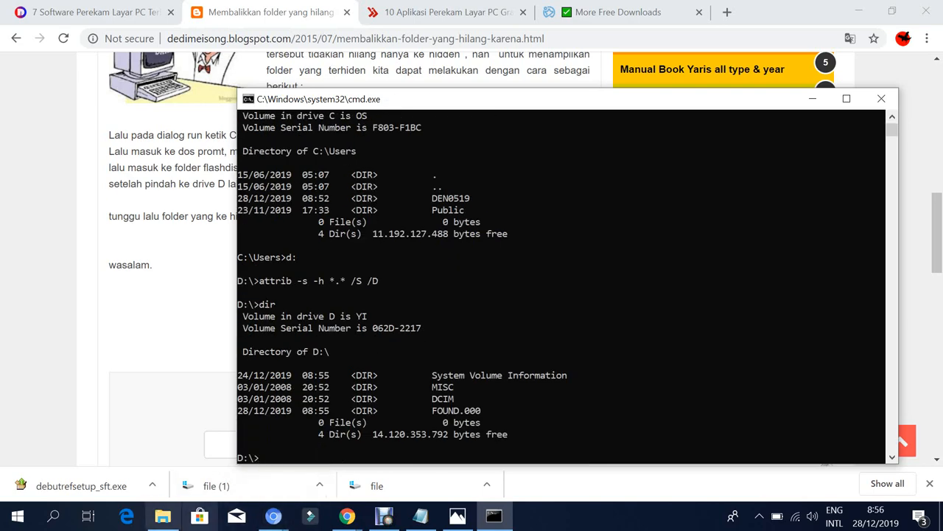
# Browse the FOUND.000 folder's 83 .CHK fragments and select the 11 MB FILE0001.CHK
pyautogui.click(162, 516)
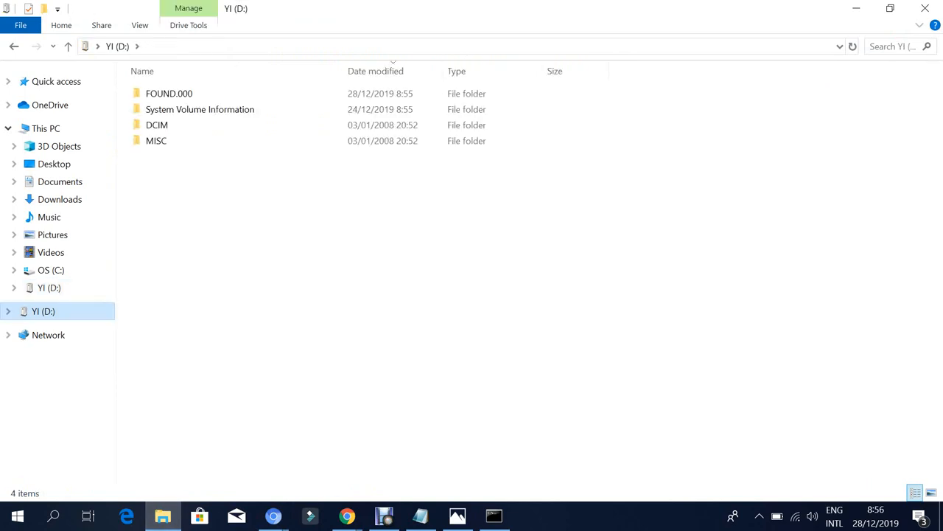
pyautogui.click(156, 124)
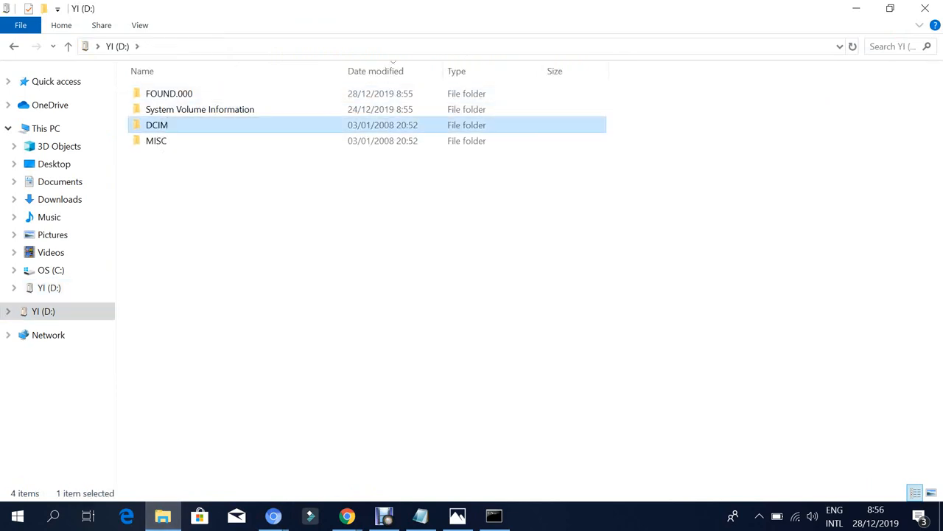
pyautogui.moveTo(157, 124)
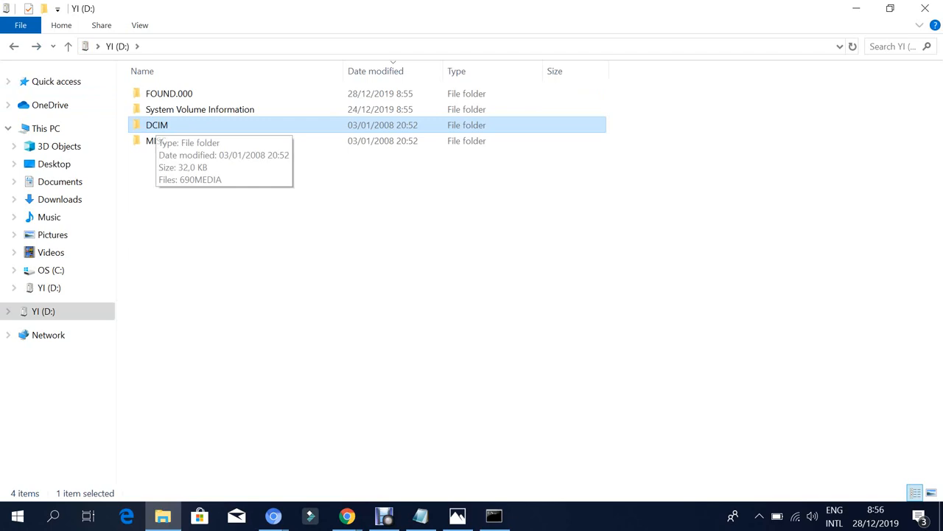
pyautogui.doubleClick(168, 93)
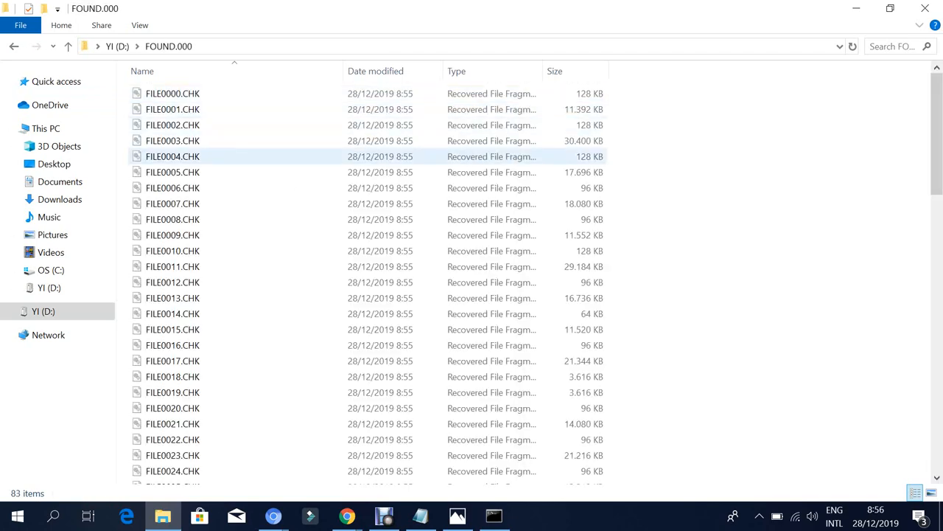
pyautogui.click(173, 234)
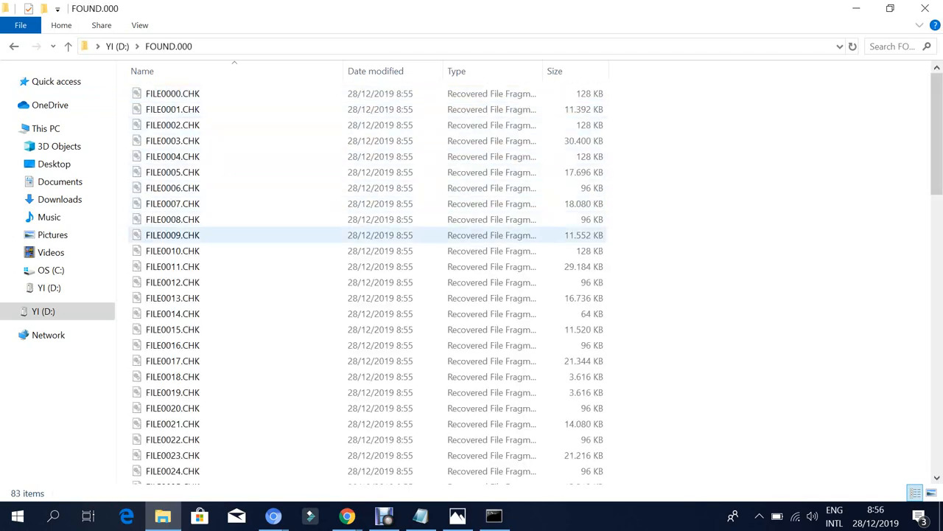
pyautogui.scroll(-3)
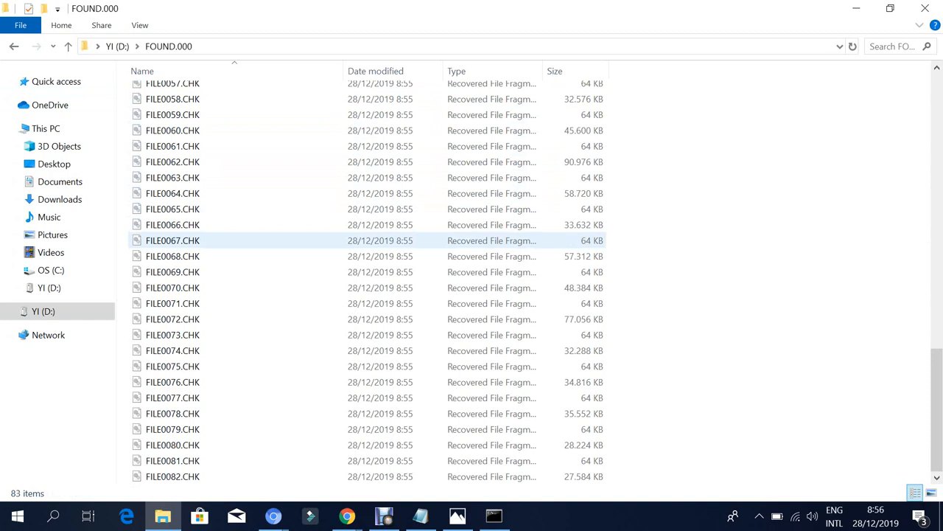
pyautogui.scroll(3)
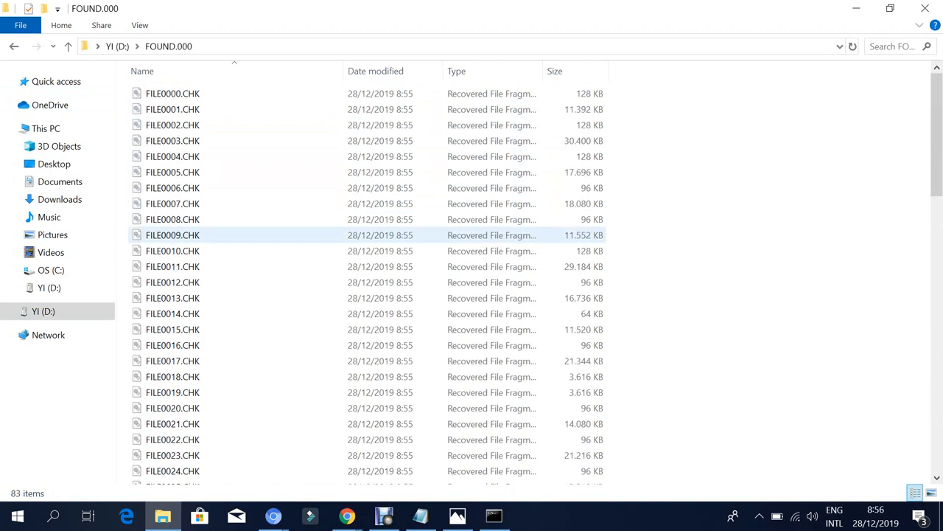
pyautogui.moveTo(173, 189)
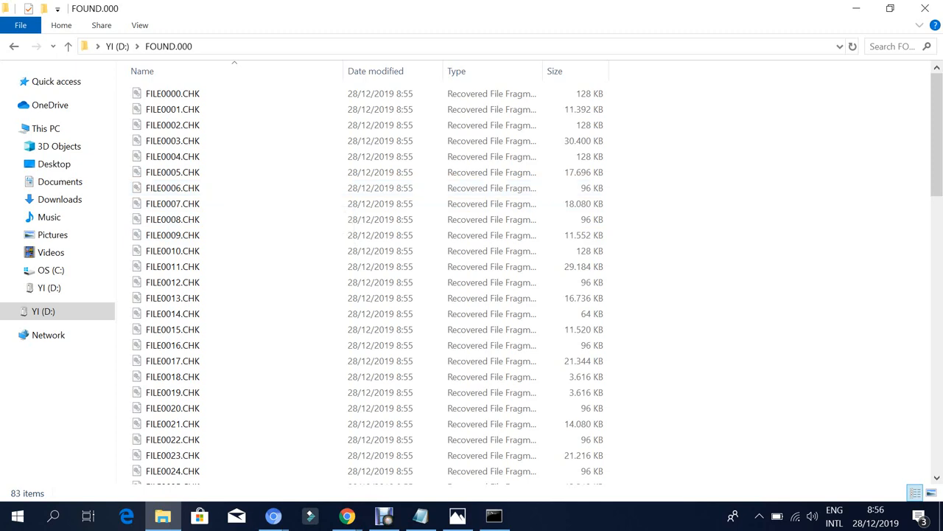
pyautogui.click(173, 95)
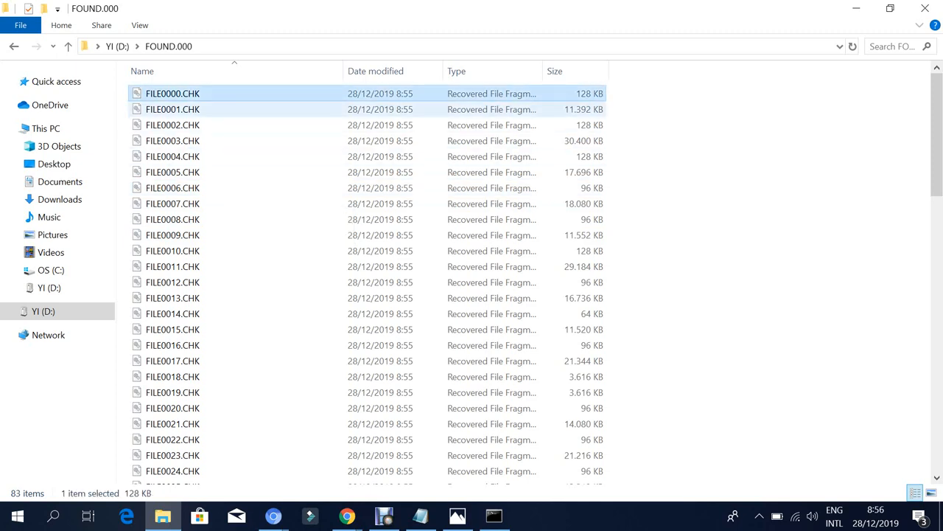
pyautogui.click(173, 109)
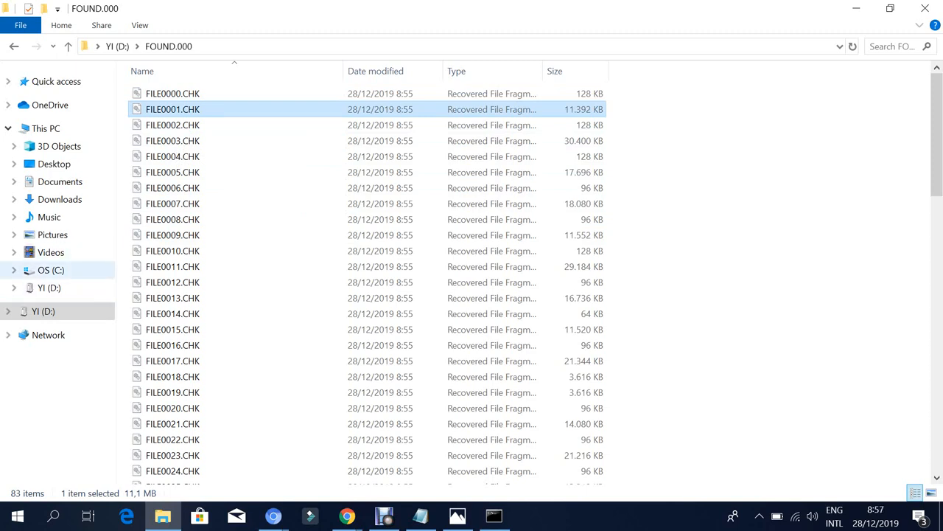
# Check the saved MP4 clips in C:\data_fillm\Camera_YI\690MEDIA, then return to YI (D:)
pyautogui.click(50, 269)
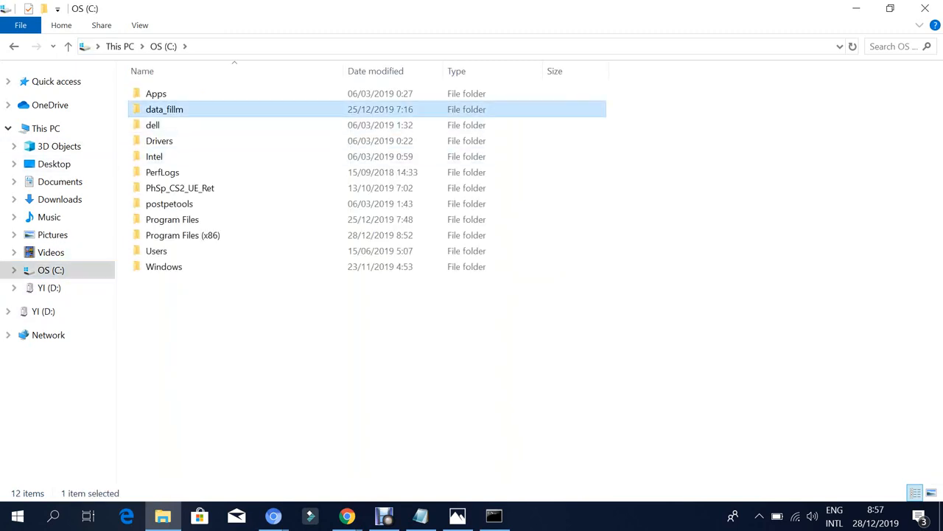
pyautogui.doubleClick(165, 110)
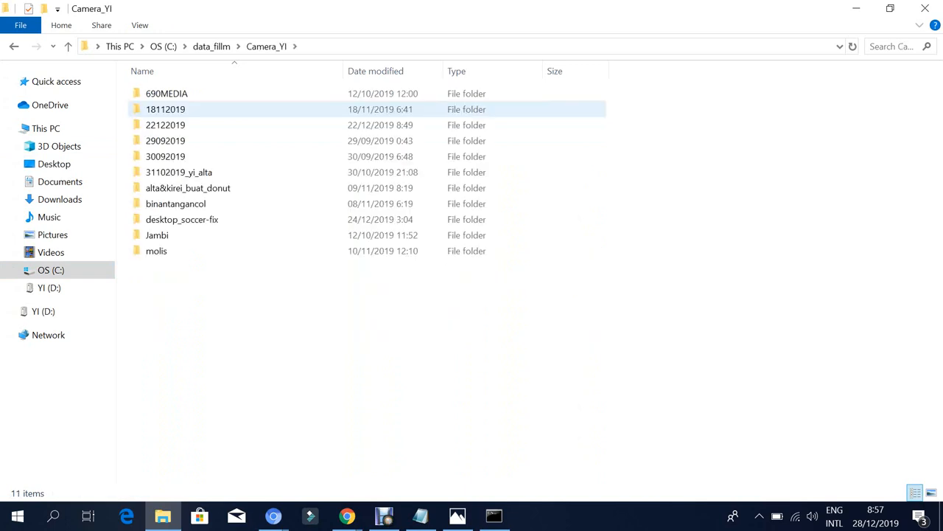
pyautogui.doubleClick(167, 93)
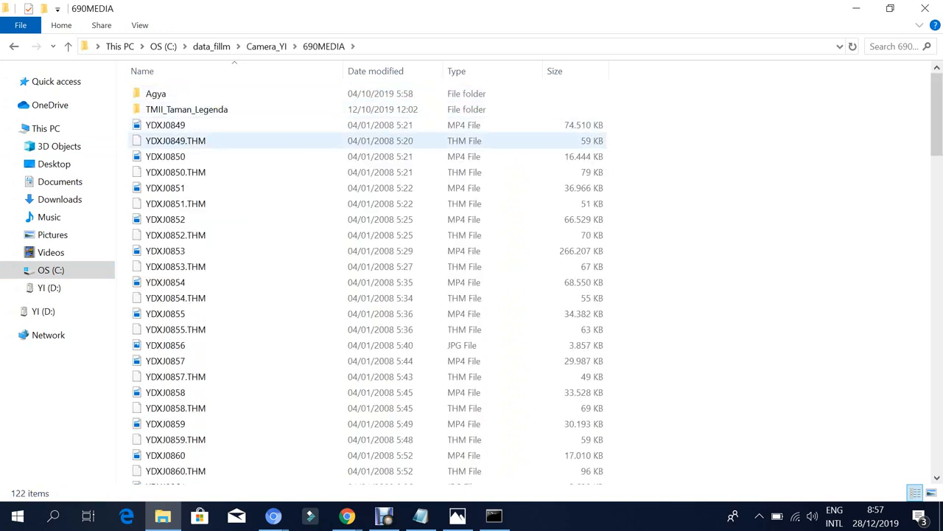
pyautogui.moveTo(165, 124)
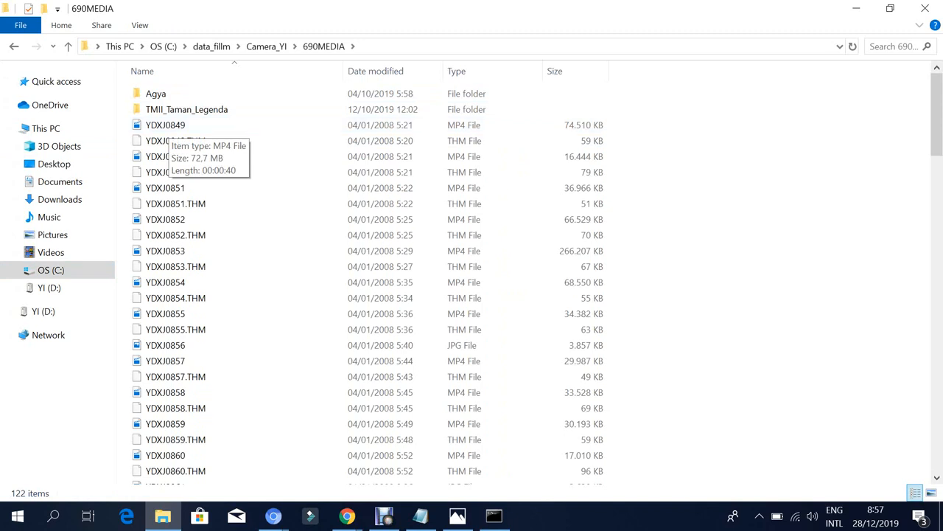
pyautogui.click(49, 309)
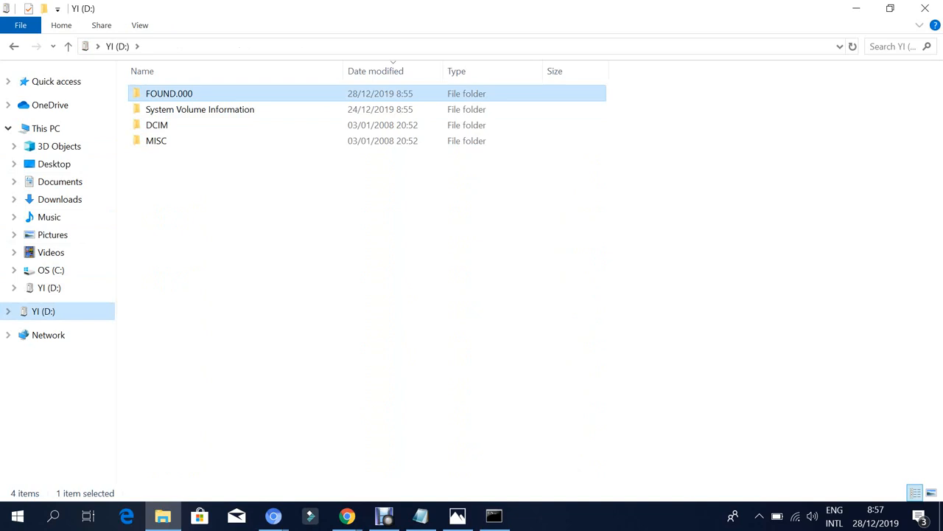
# Select FILE0001.CHK in FOUND.000 to rename it to FILE0001.mp4
pyautogui.doubleClick(168, 93)
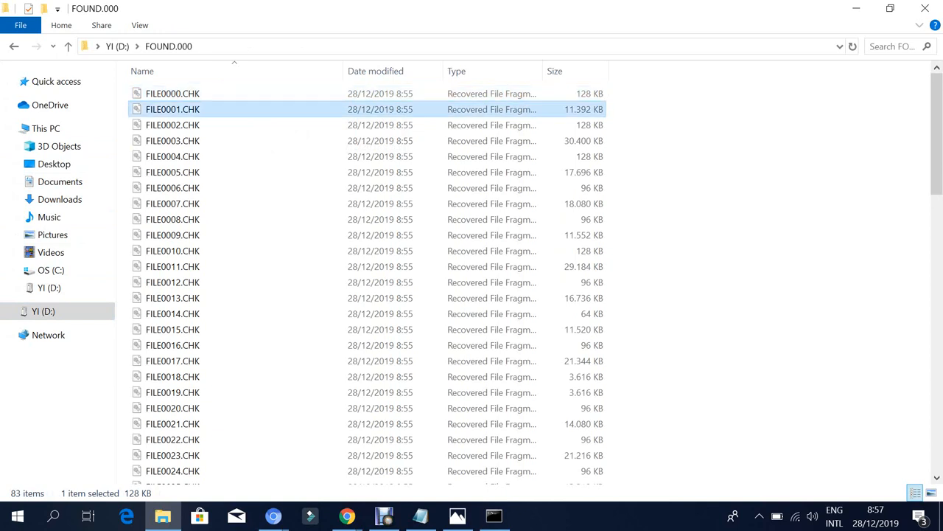
pyautogui.click(173, 109)
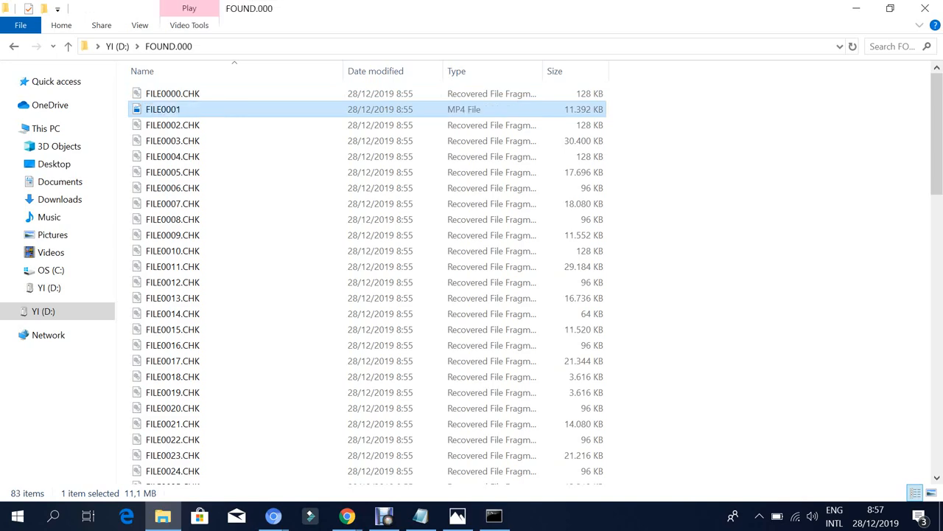
pyautogui.doubleClick(162, 109)
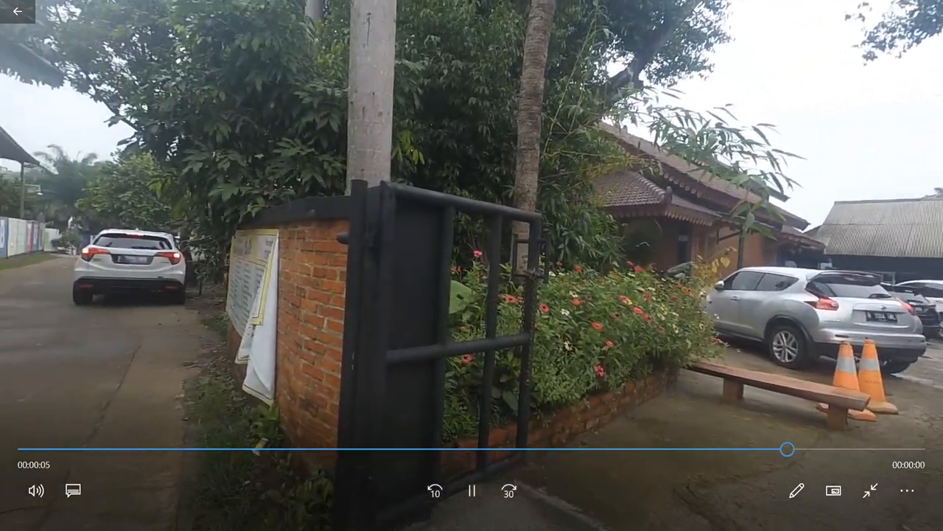
pyautogui.click(875, 490)
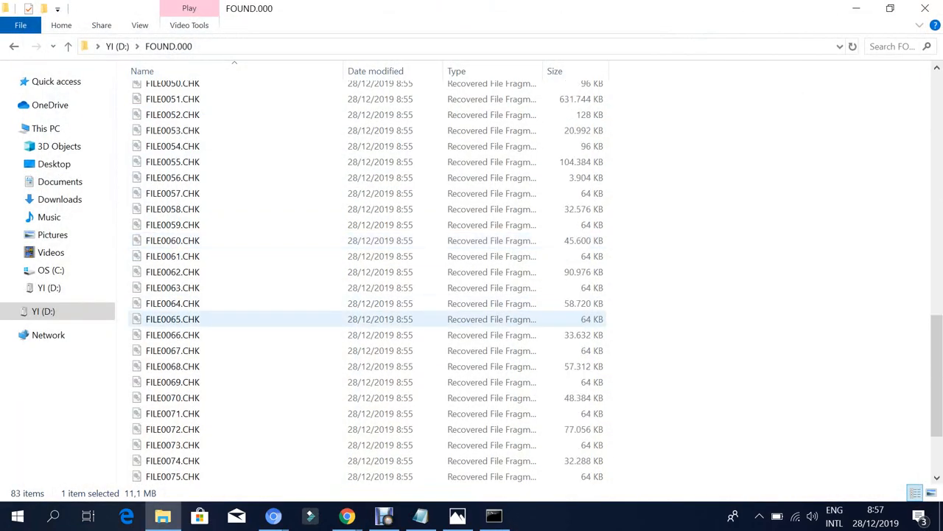
# Rename the last fragment FILE0082.CHK to FILE0082.mp4, a 27 MB video
pyautogui.scroll(-3)
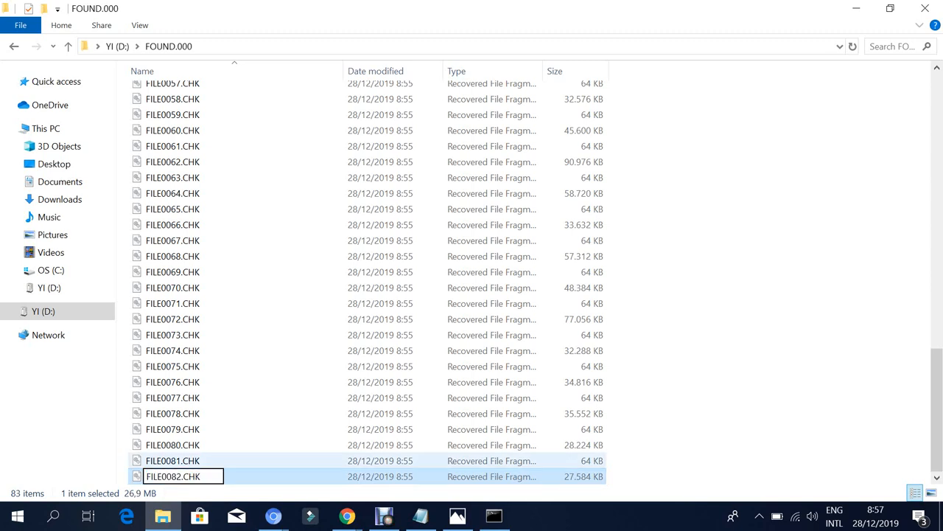
pyautogui.press('Backspace')
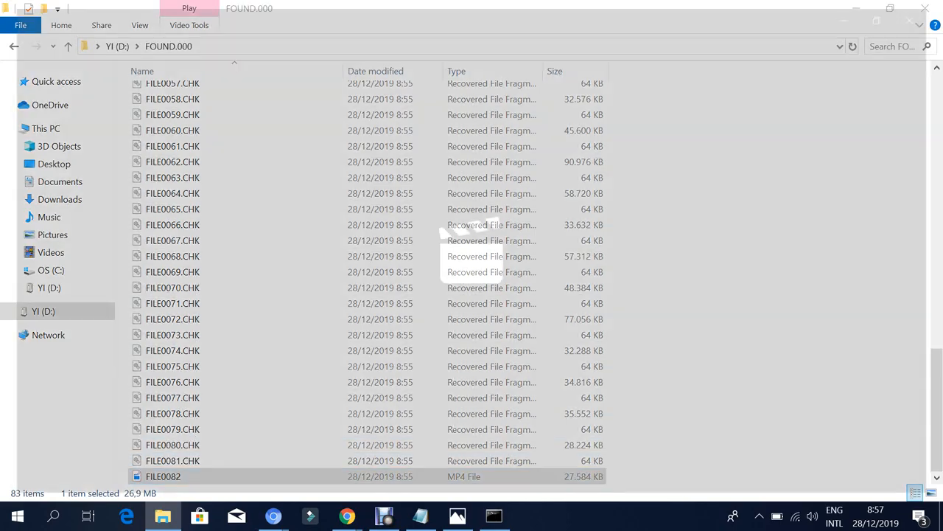
pyautogui.doubleClick(162, 476)
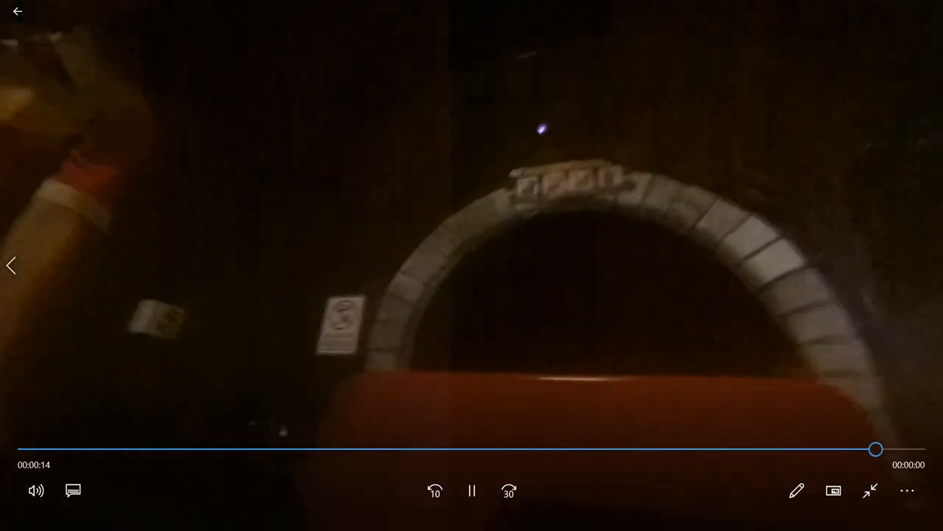
pyautogui.click(472, 490)
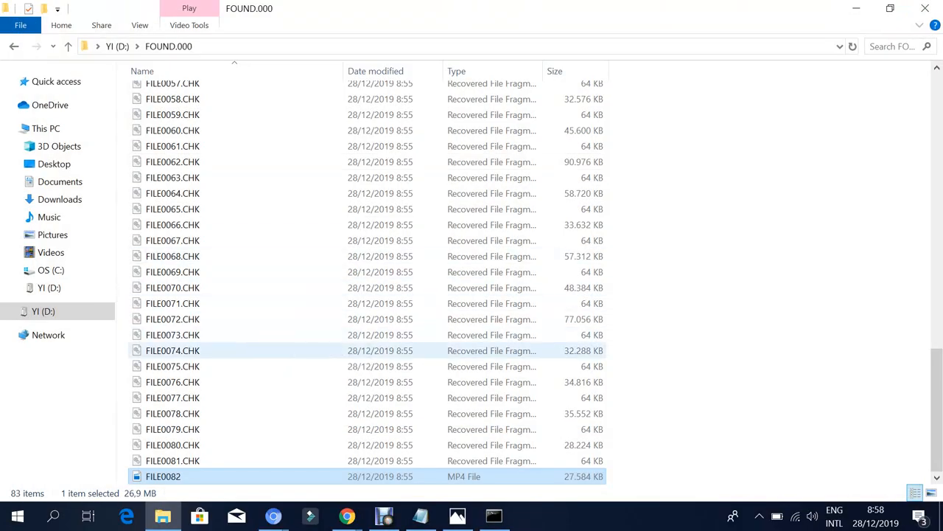
pyautogui.moveTo(172, 350)
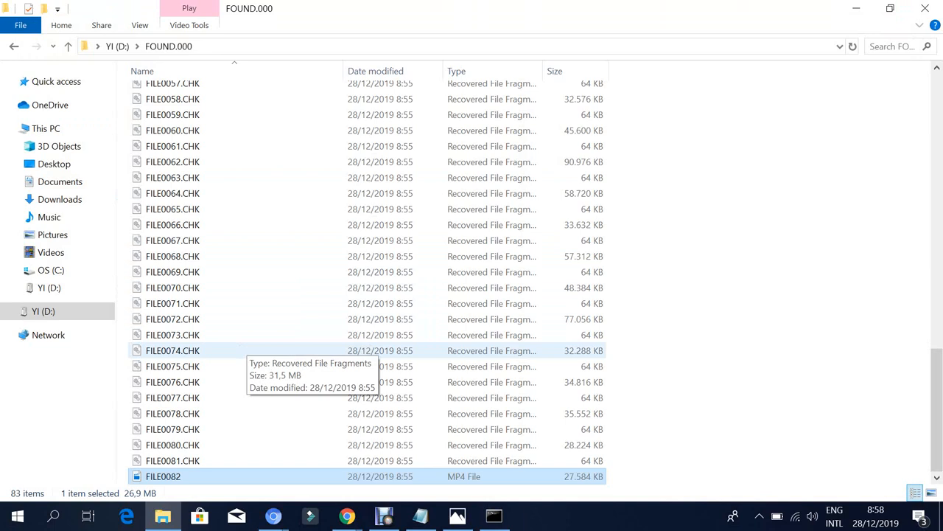
# Return from FOUND.000 to the YI (D:) root listing FOUND.000, DCIM and MISC
pyautogui.scroll(3)
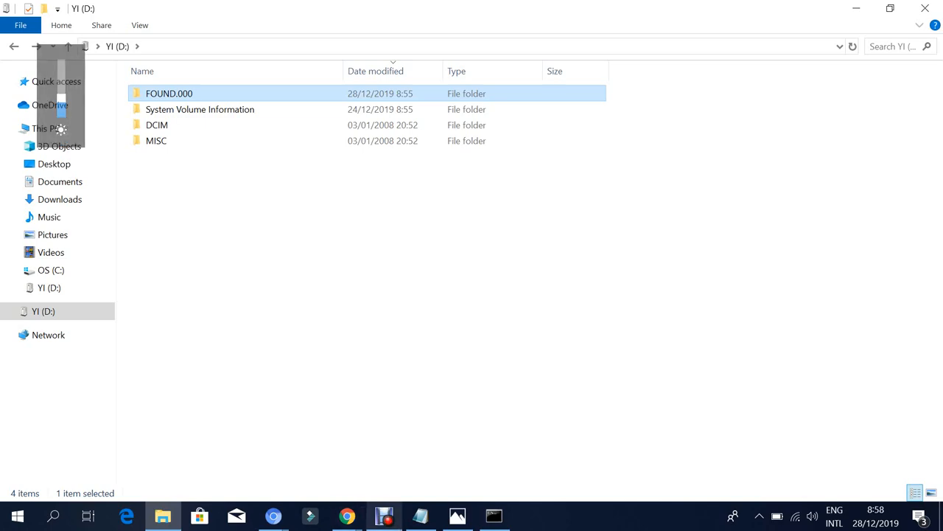
pyautogui.click(383, 516)
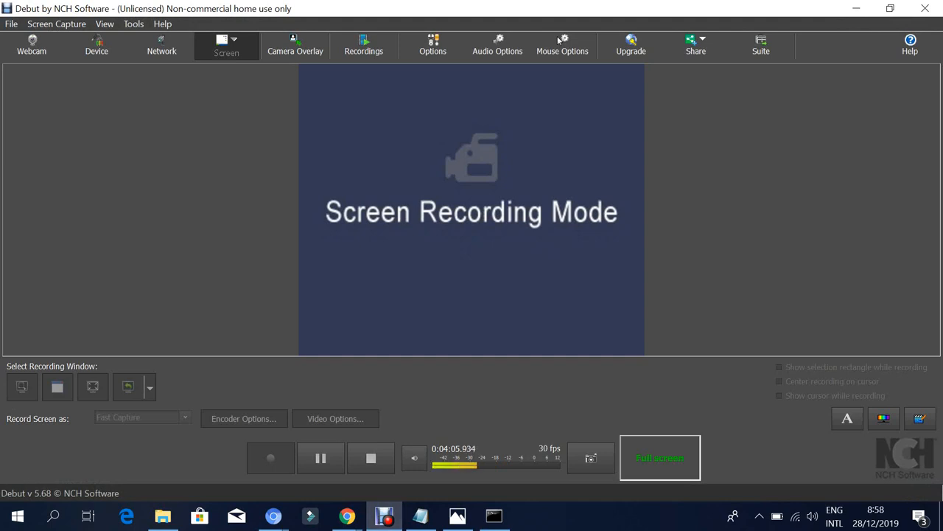
pyautogui.moveTo(591, 457)
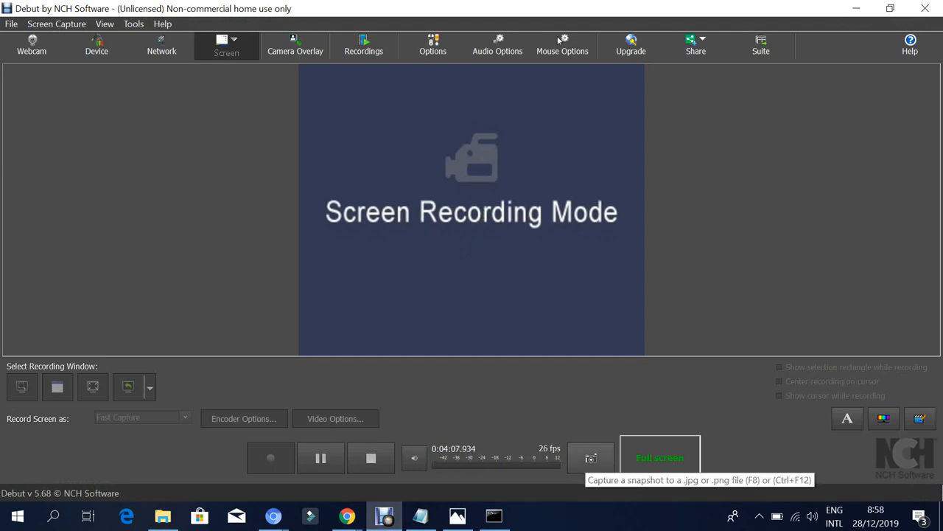